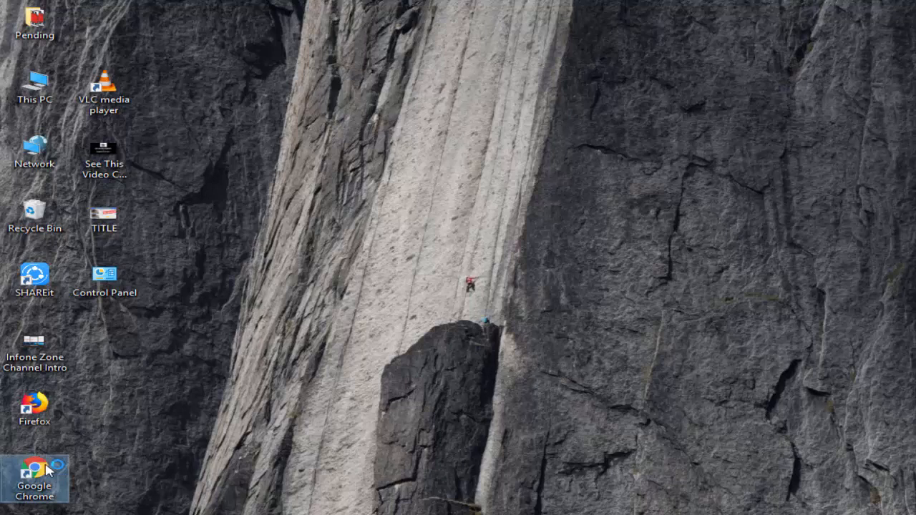
Launch Chrome maximized and load gmail.com to reach the inbox
{"action": "double_click", "coordinate": [34, 465]}
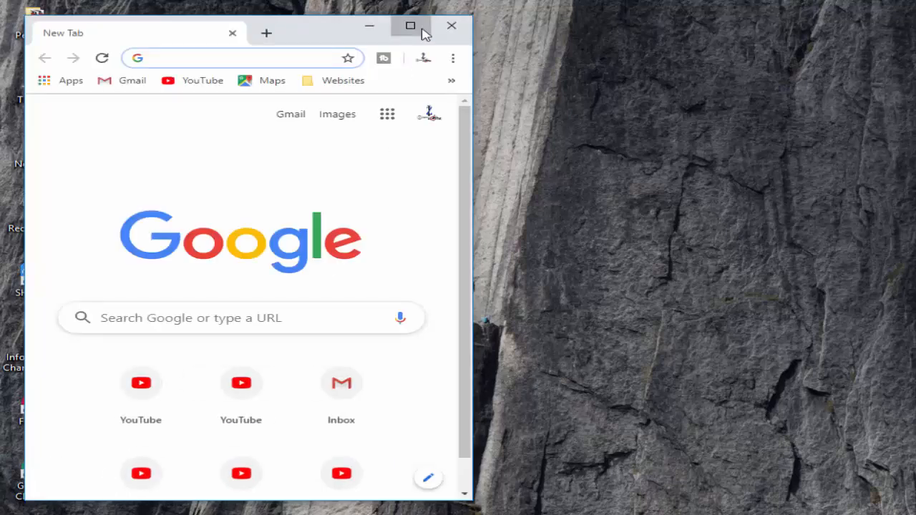
{"action": "left_click", "coordinate": [410, 26]}
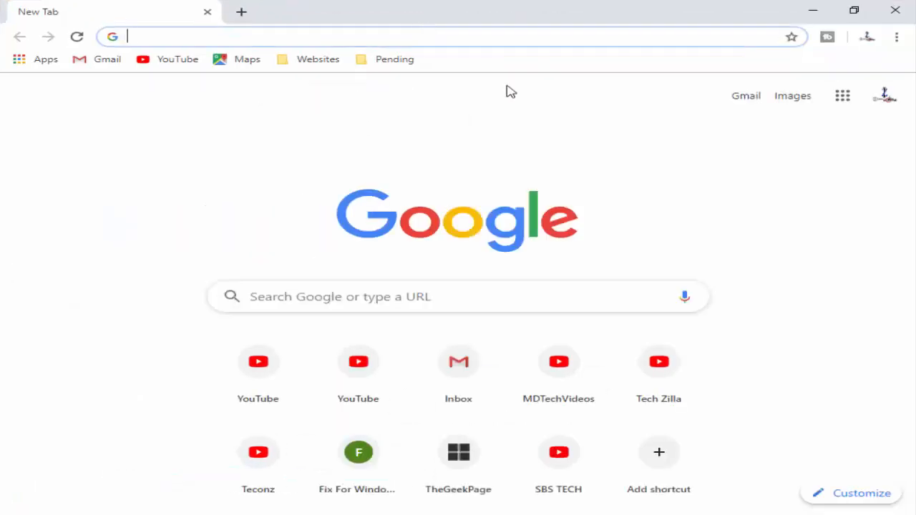
{"action": "type", "text": "gmail.com"}
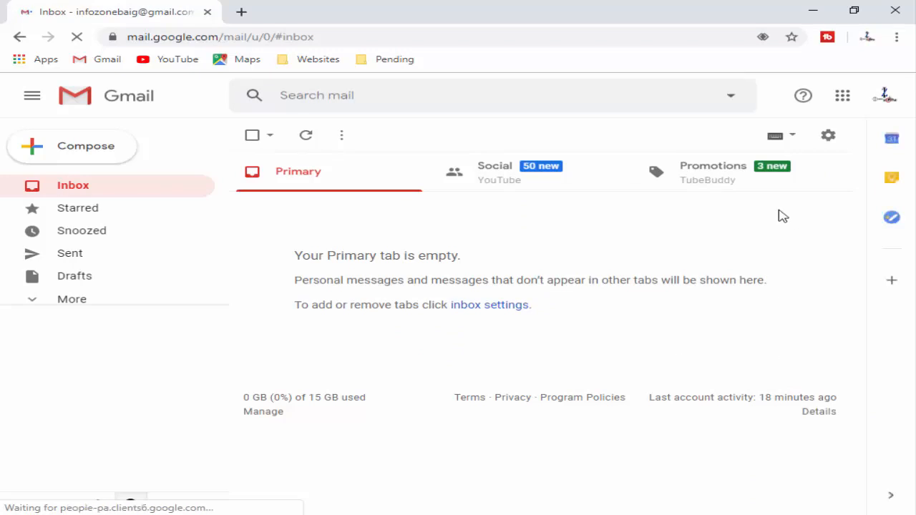
{"action": "mouse_move", "coordinate": [828, 134]}
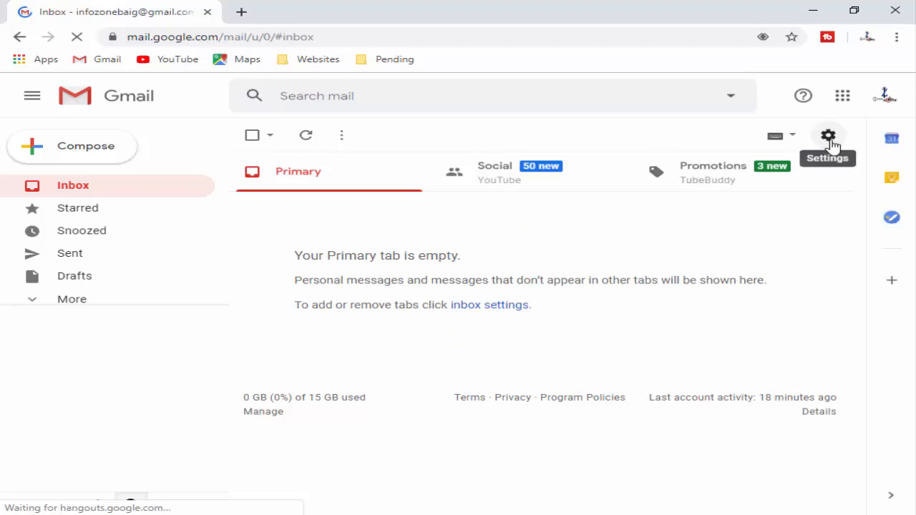
Reach Gmail's full Settings page via the gear icon's Settings option
{"action": "left_click", "coordinate": [828, 135]}
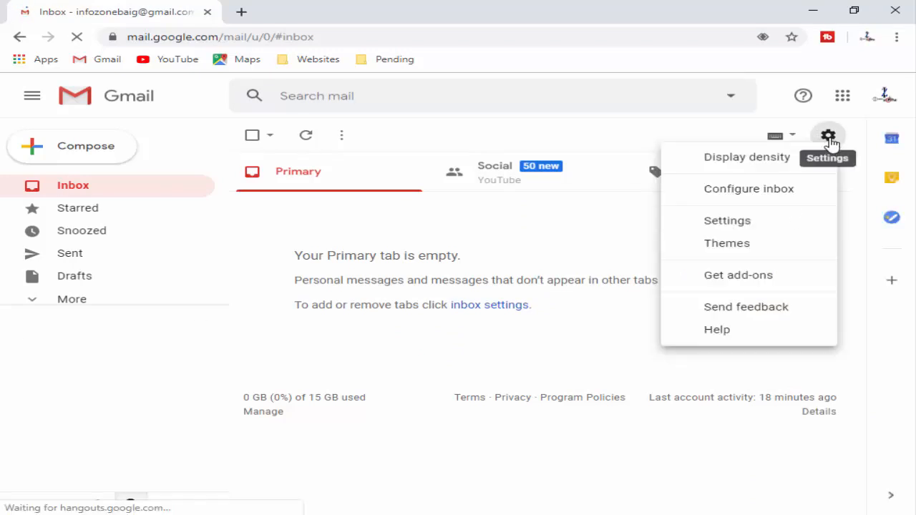
{"action": "left_click", "coordinate": [736, 228]}
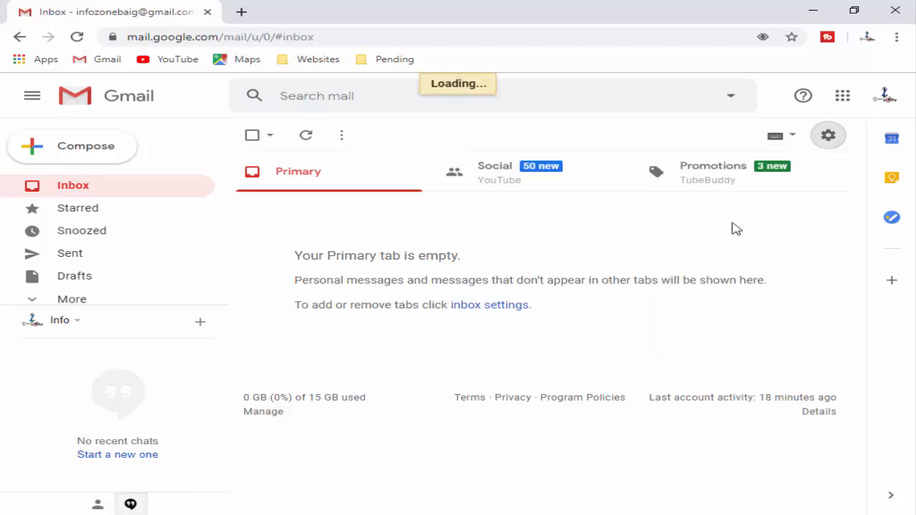
{"action": "left_click", "coordinate": [828, 135]}
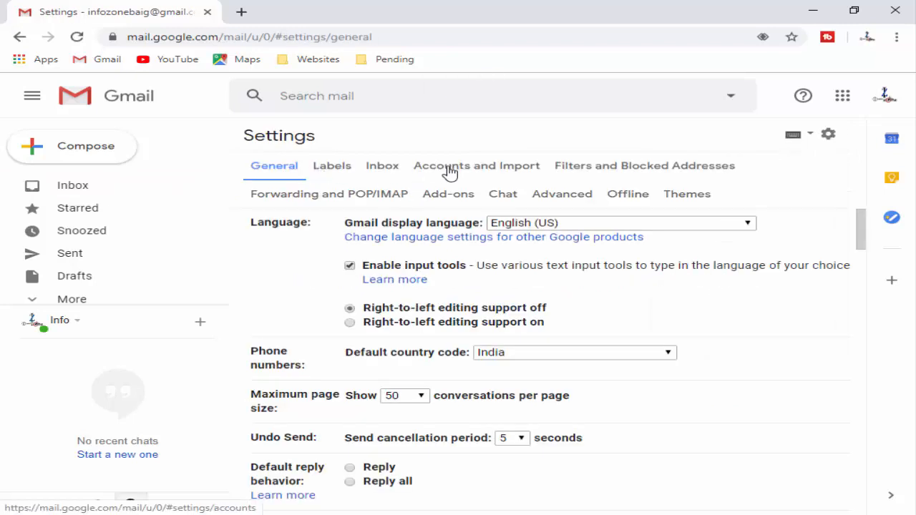
Show Accounts and Import settings scrolled to the 0 GB of 15 GB storage section
{"action": "left_click", "coordinate": [475, 166]}
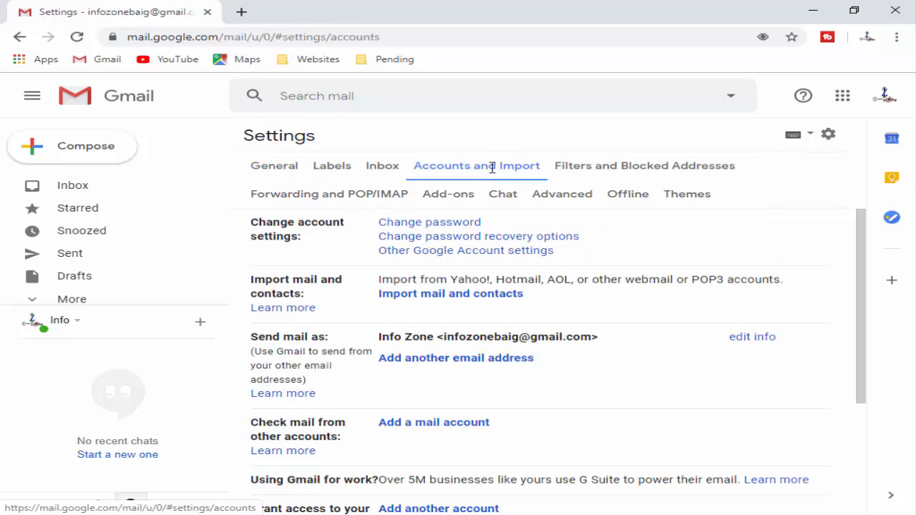
{"action": "scroll", "scroll_direction": "down", "scroll_amount": 3}
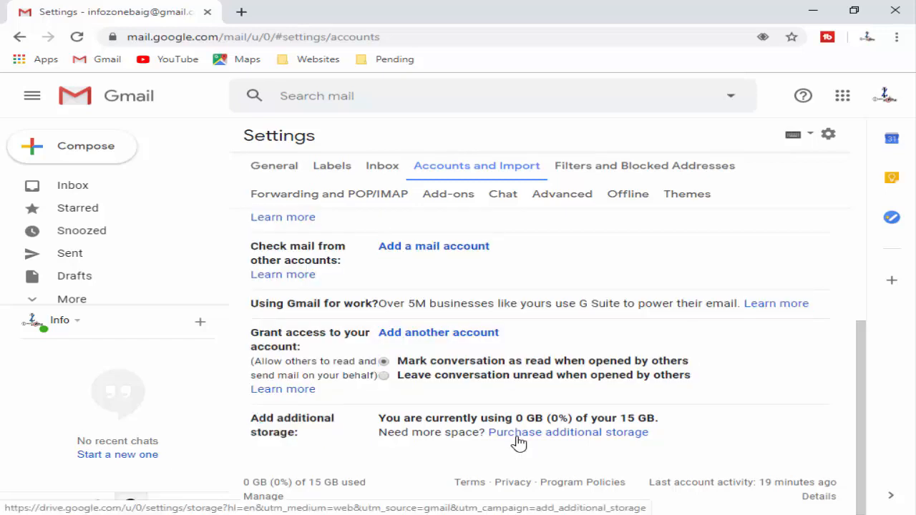
{"action": "mouse_move", "coordinate": [600, 441]}
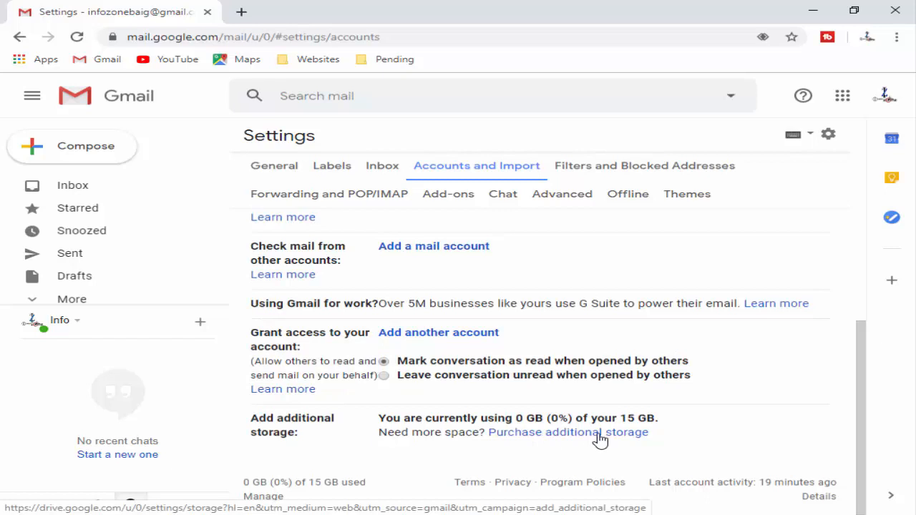
Follow the Purchase additional storage link to the Google One storage page
{"action": "left_click", "coordinate": [572, 433]}
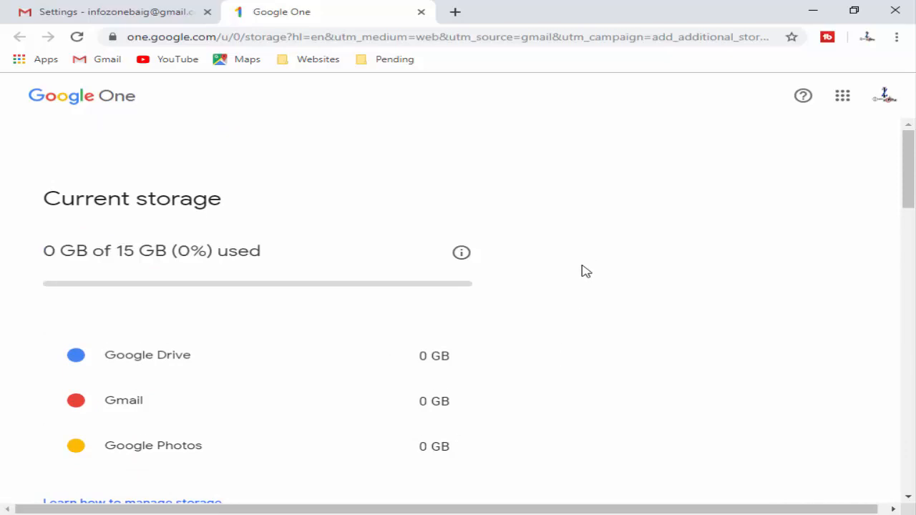
{"action": "mouse_move", "coordinate": [596, 242]}
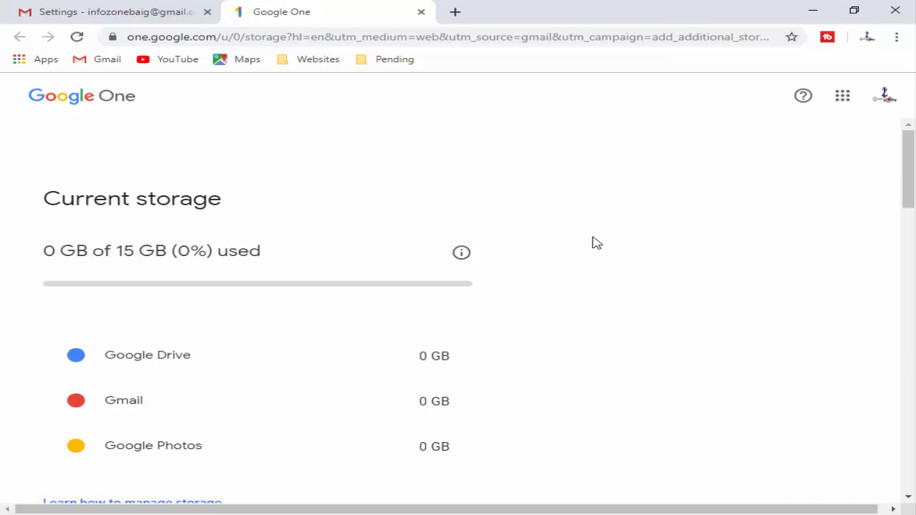